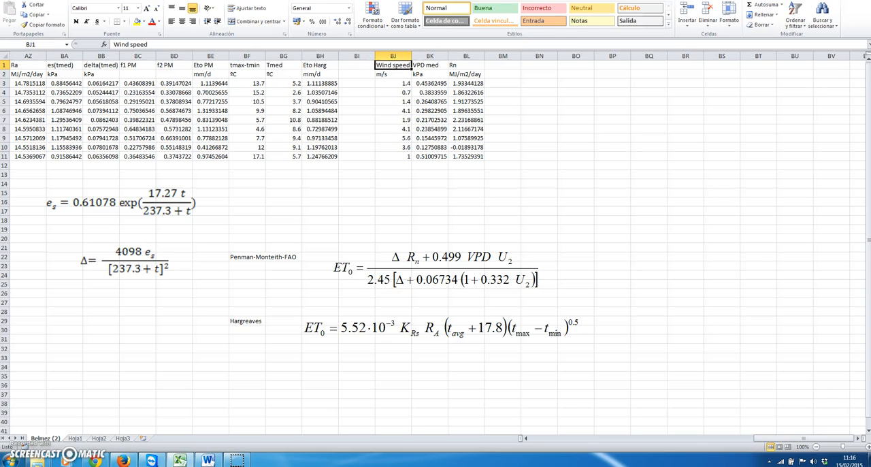
mouse_move(249, 186)
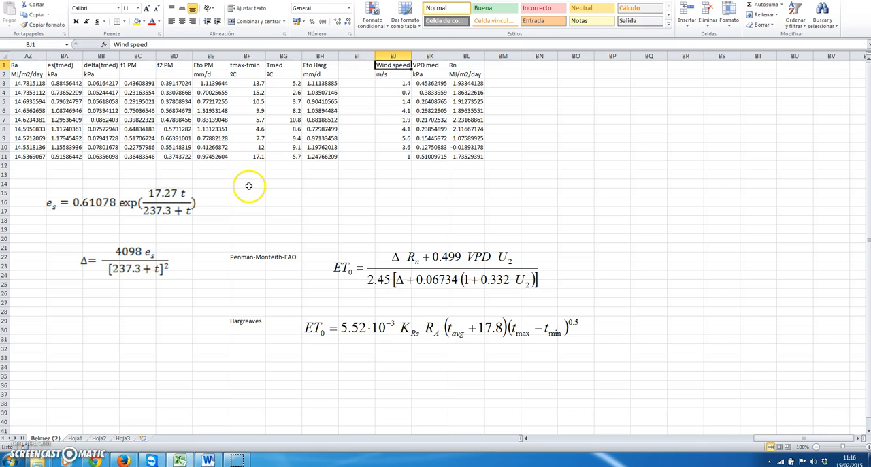
mouse_move(245, 193)
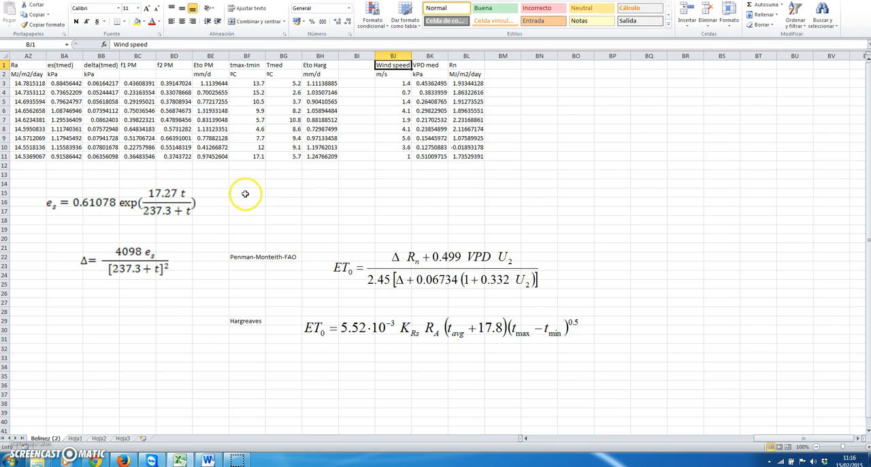
mouse_move(249, 194)
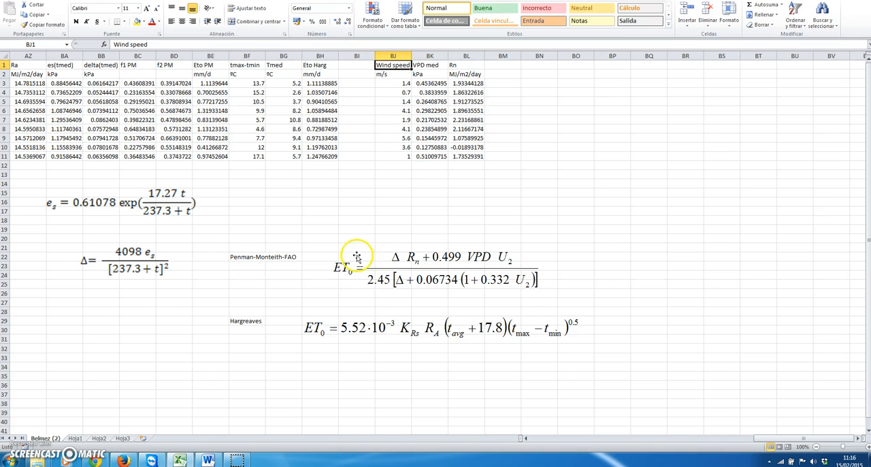
mouse_move(252, 261)
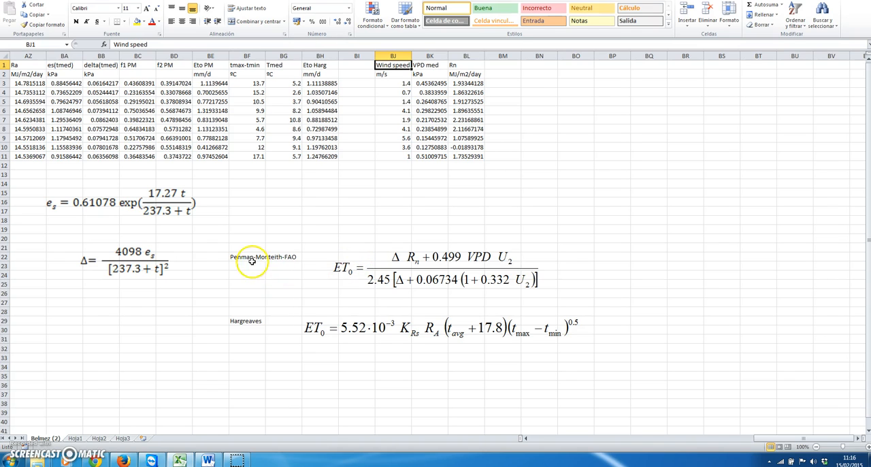
mouse_move(301, 256)
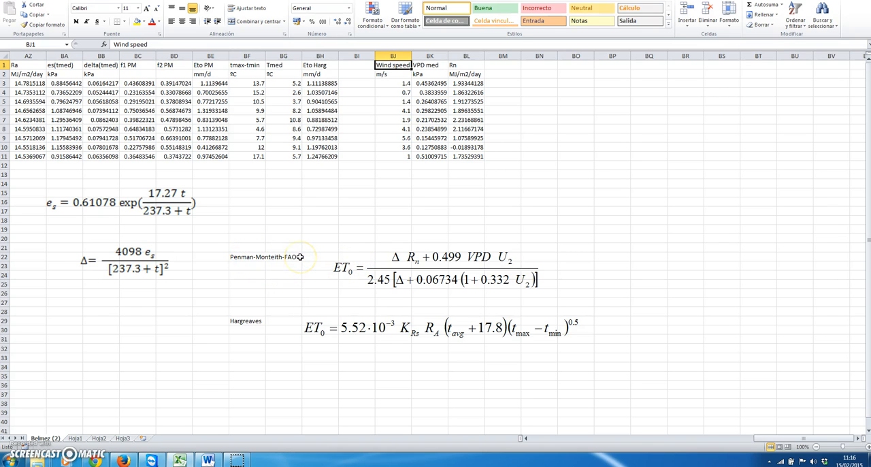
mouse_move(264, 322)
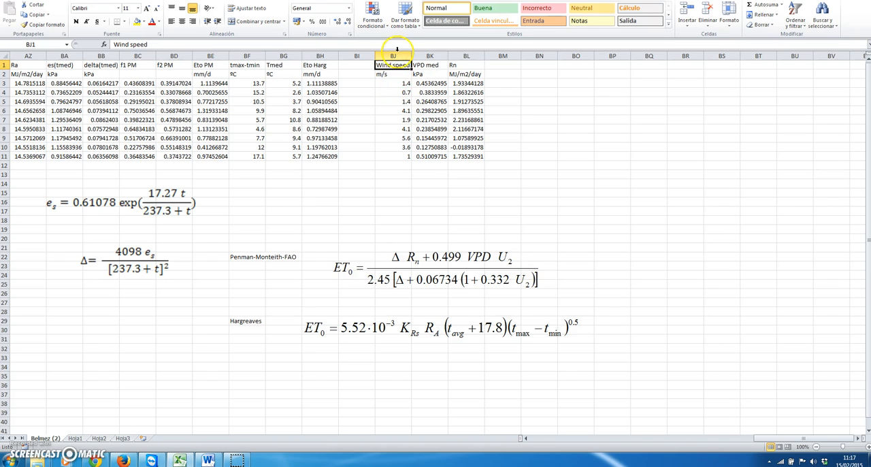
Review the wind speed, VPD, Ra and Hargreaves cells, then the delta equation image alongside es = 0.6108·exp(17.27t/(237.3+t)).
click(411, 51)
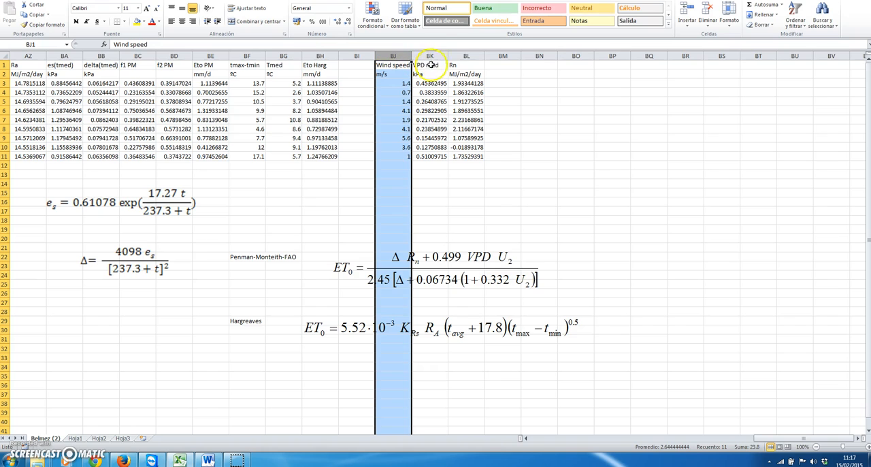
click(431, 52)
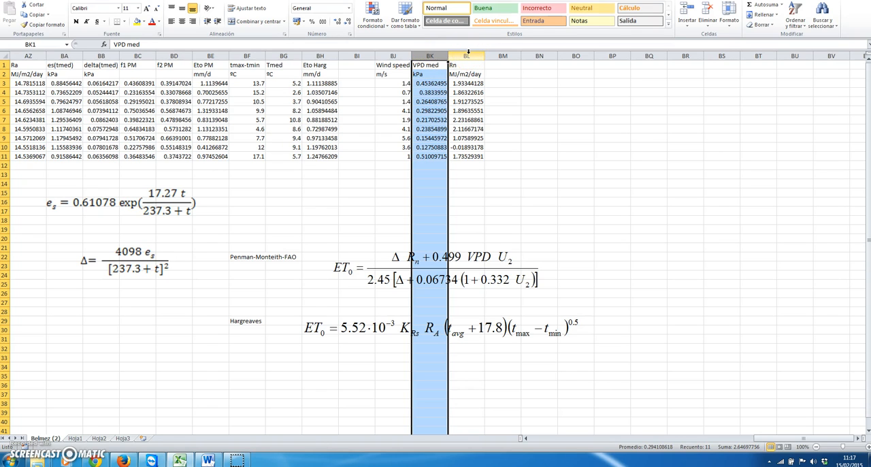
click(481, 55)
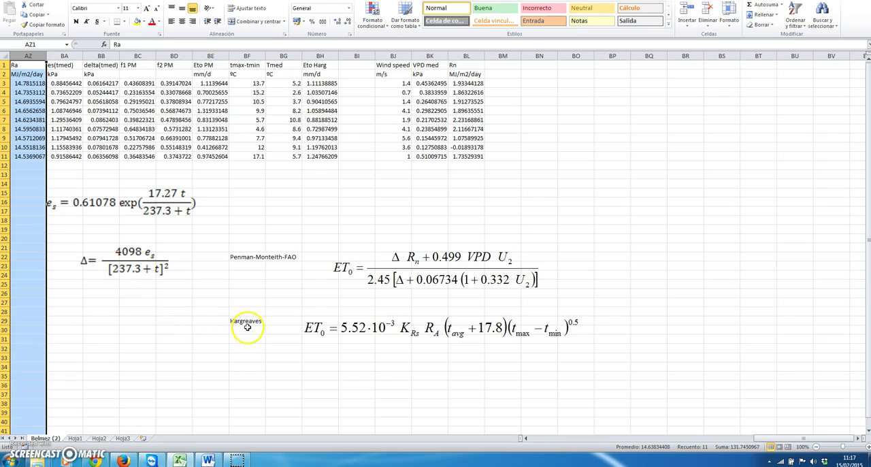
click(246, 320)
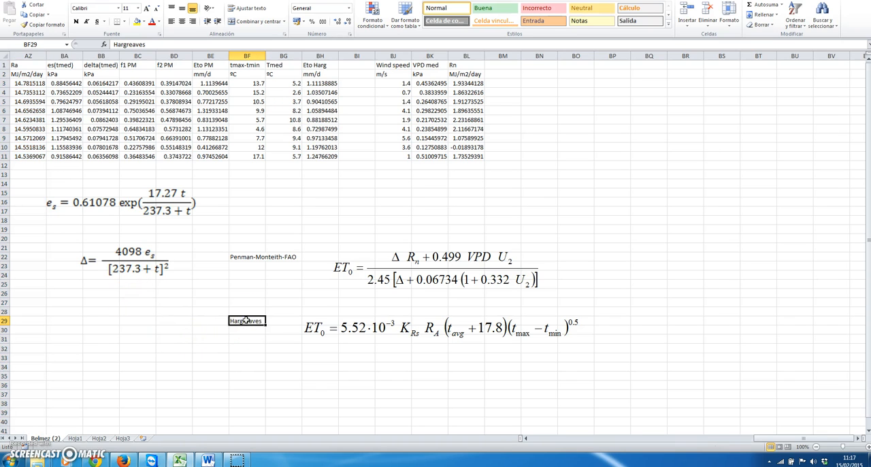
mouse_move(229, 291)
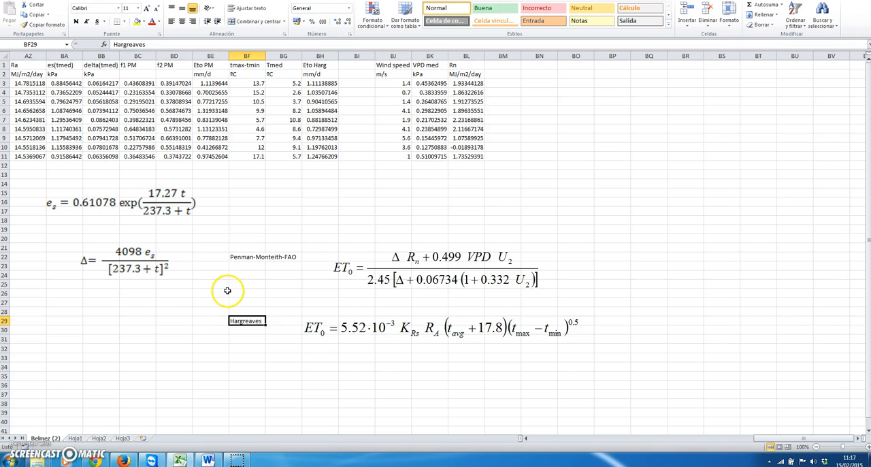
mouse_move(213, 276)
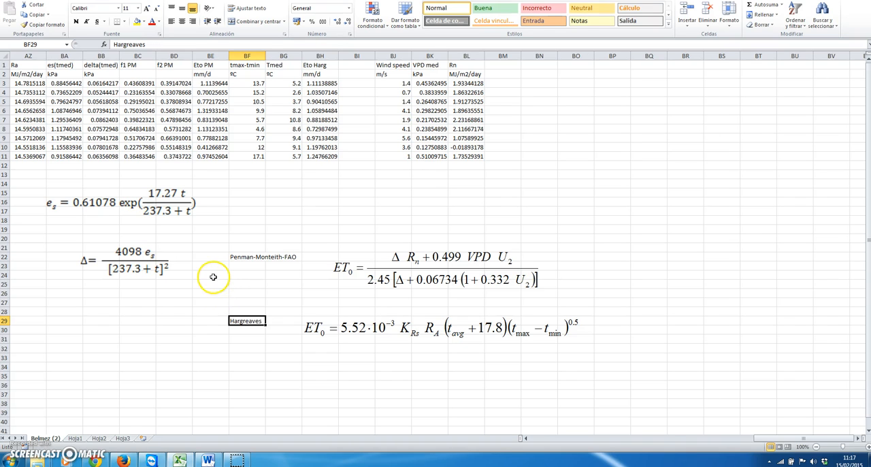
mouse_move(84, 262)
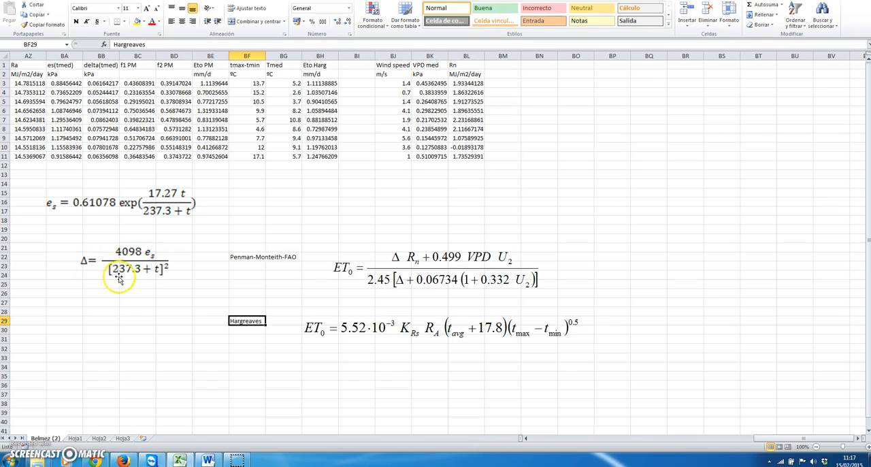
mouse_move(182, 250)
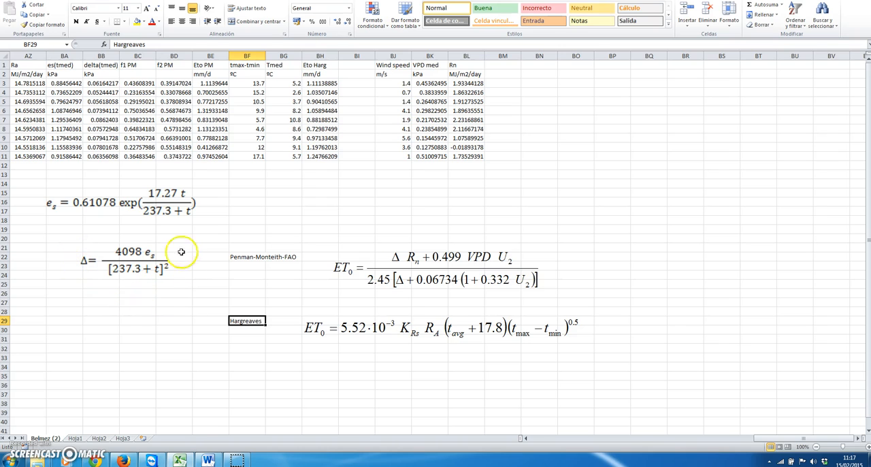
mouse_move(133, 261)
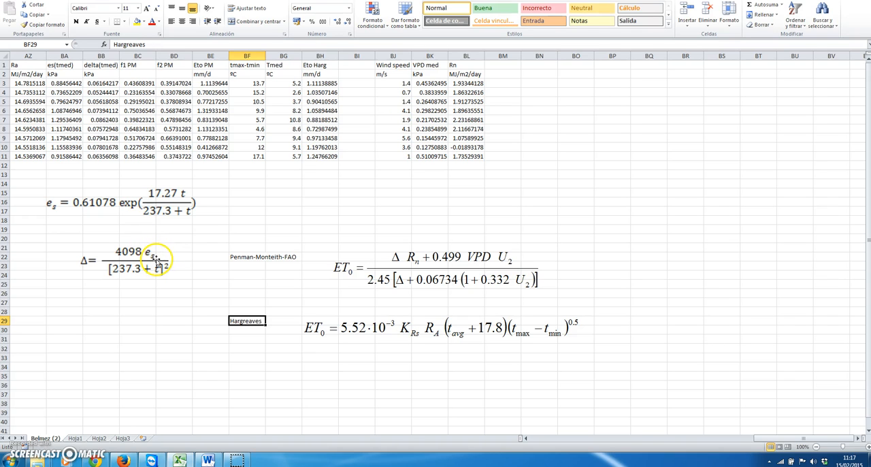
mouse_move(62, 206)
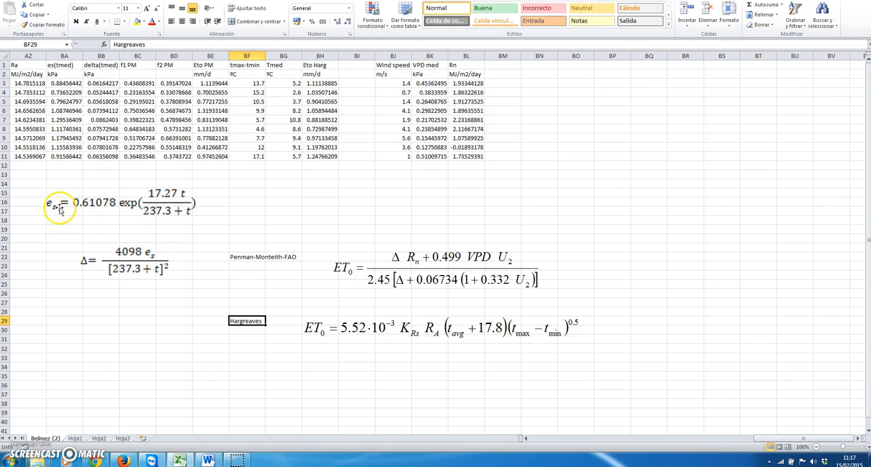
mouse_move(66, 176)
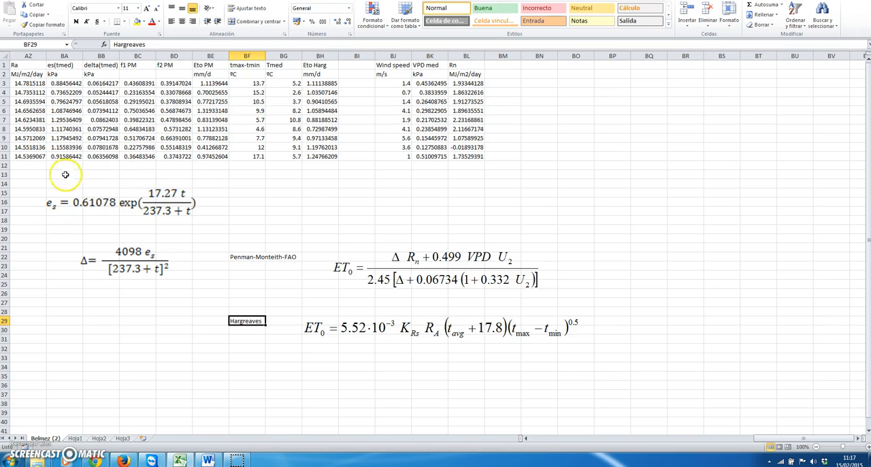
mouse_move(170, 183)
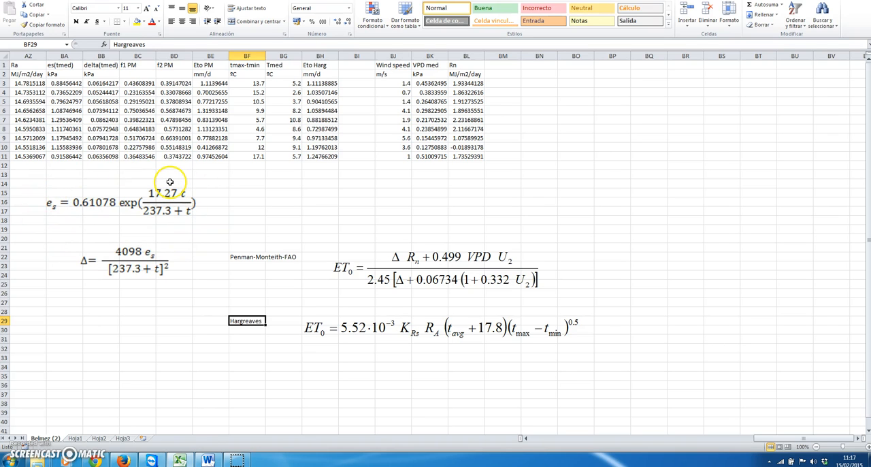
mouse_move(98, 207)
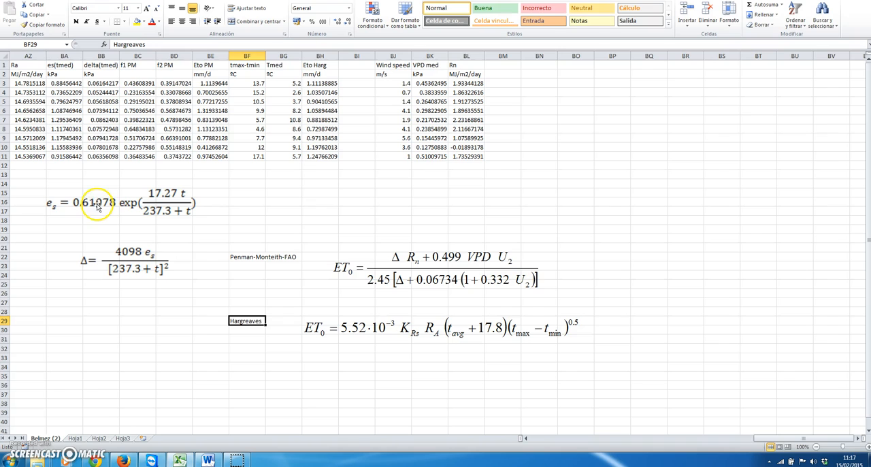
mouse_move(66, 209)
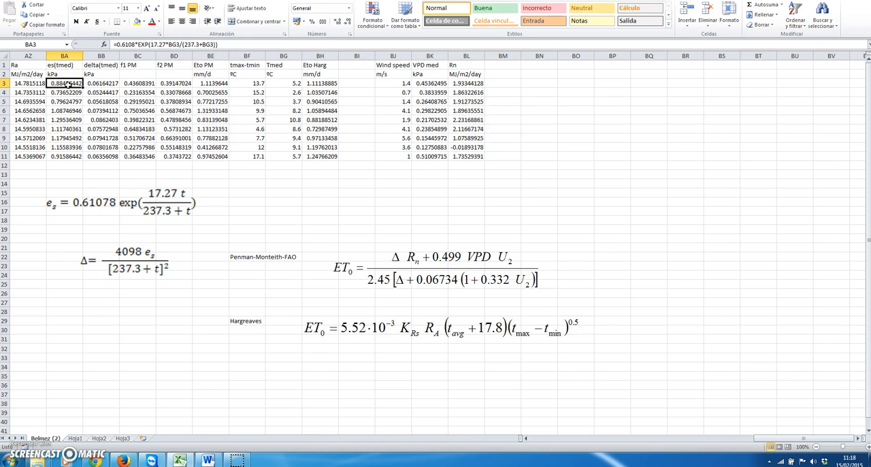
drag(64, 83, 64, 166)
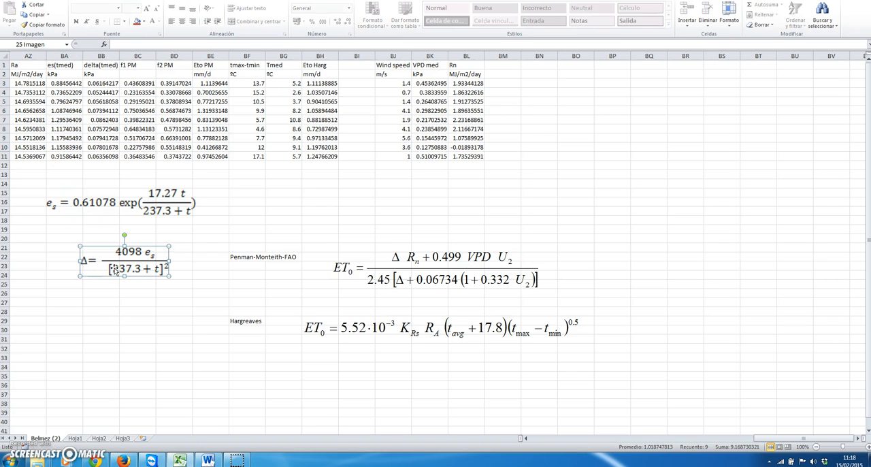
Inspect the delta formula =4098*BA3/(237.3+BG3)^2 in row 3 against the Penman-Monteith equation image.
click(104, 82)
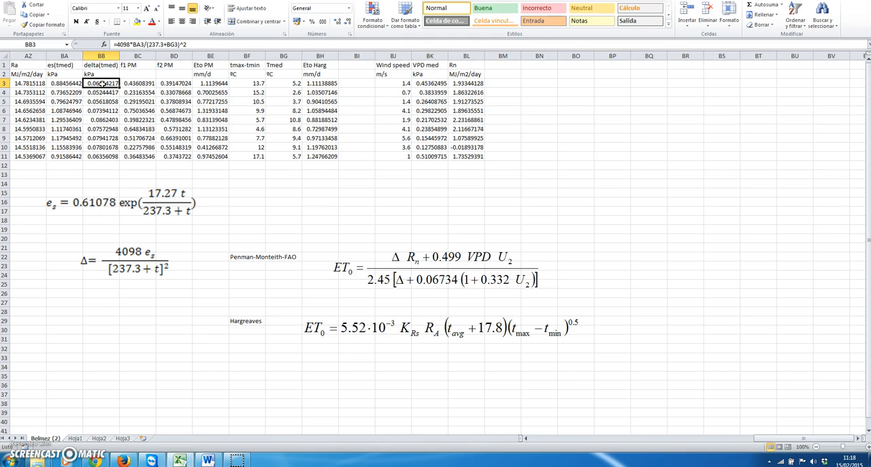
drag(101, 83, 101, 155)
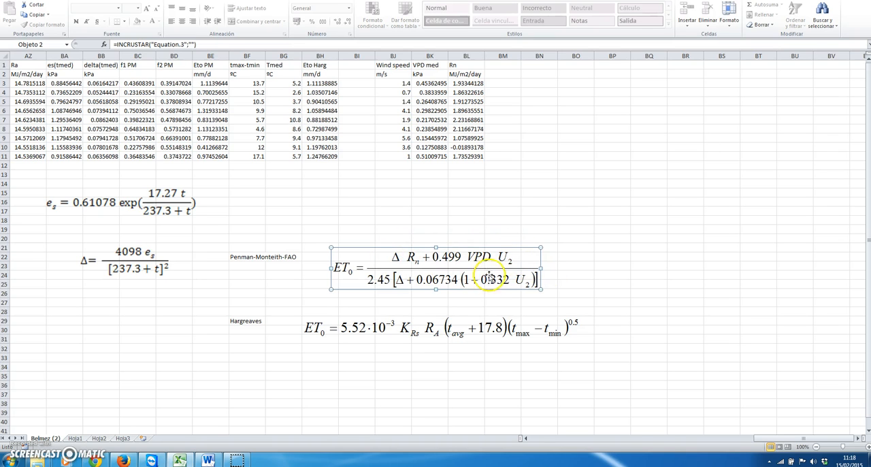
mouse_move(403, 265)
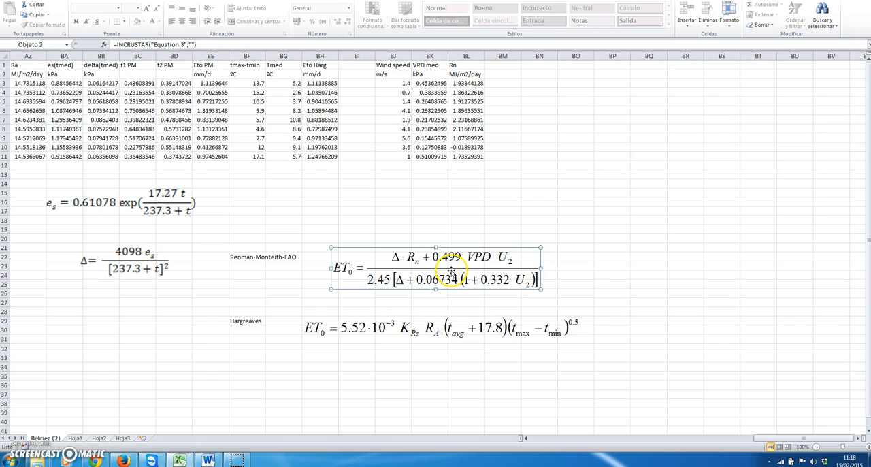
mouse_move(506, 261)
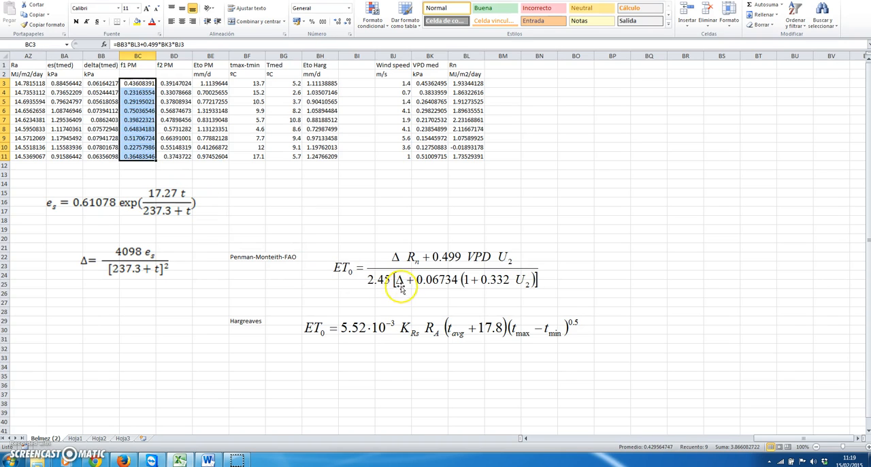
mouse_move(369, 283)
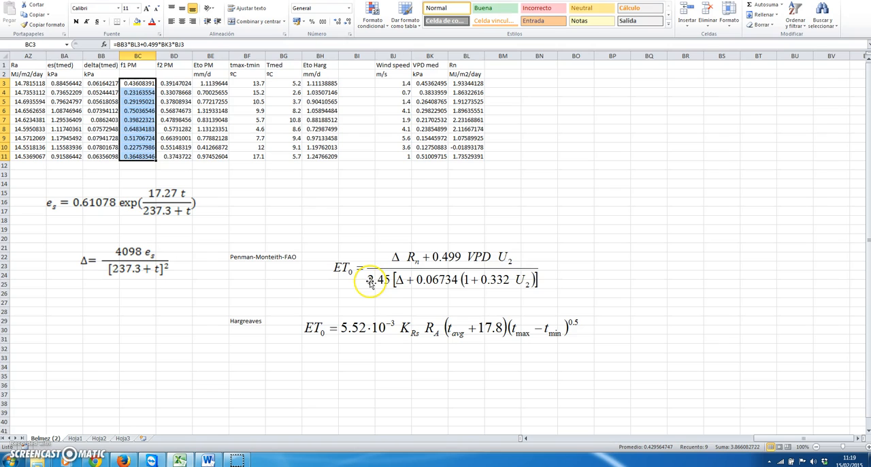
mouse_move(406, 291)
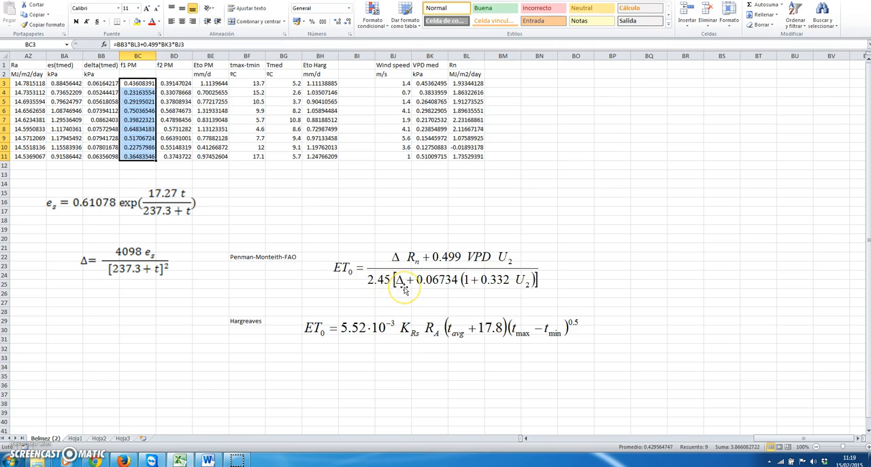
mouse_move(524, 283)
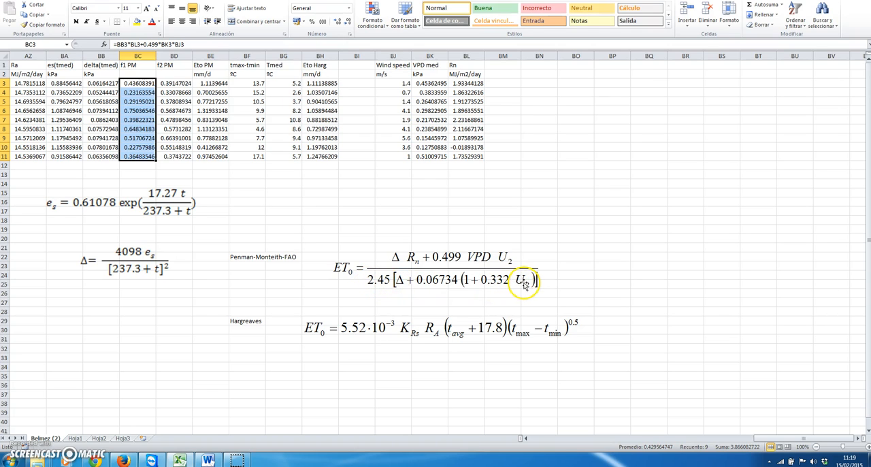
mouse_move(245, 109)
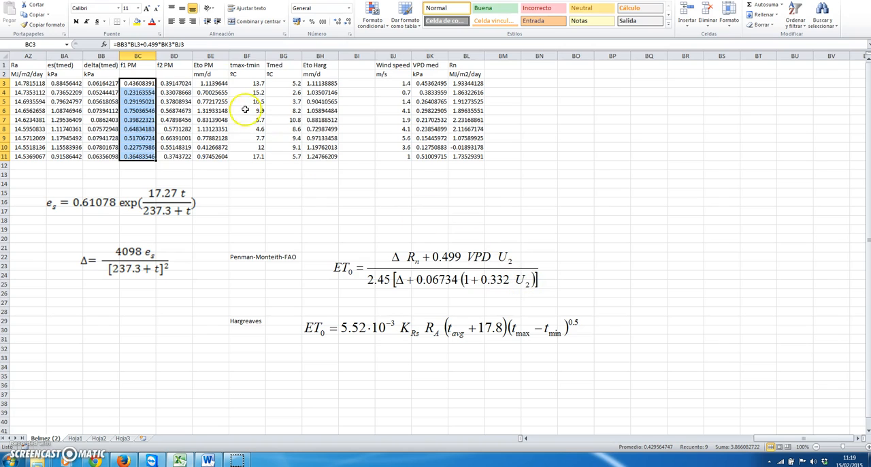
Start the f2 PM denominator =2.45*(BB3+0.067*(1+0.332*BJ3)) in BD3.
click(175, 83)
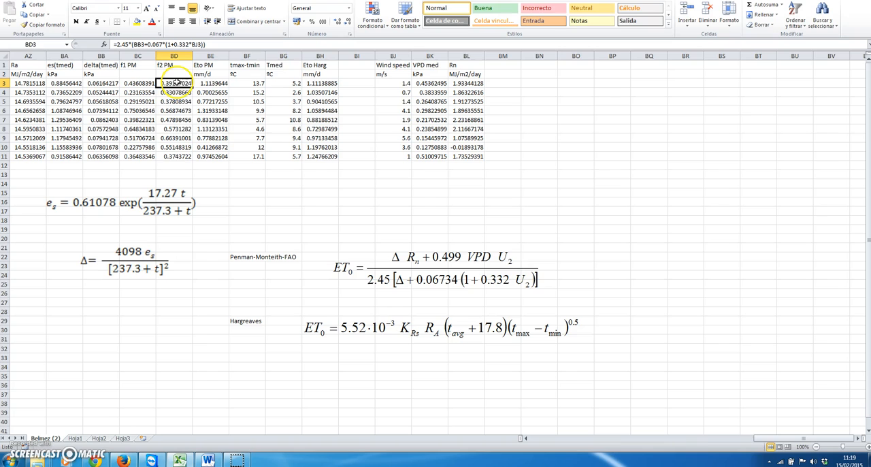
Fill Eto PM as =BC3/BD3 down rows 3 to 11.
drag(174, 83, 174, 155)
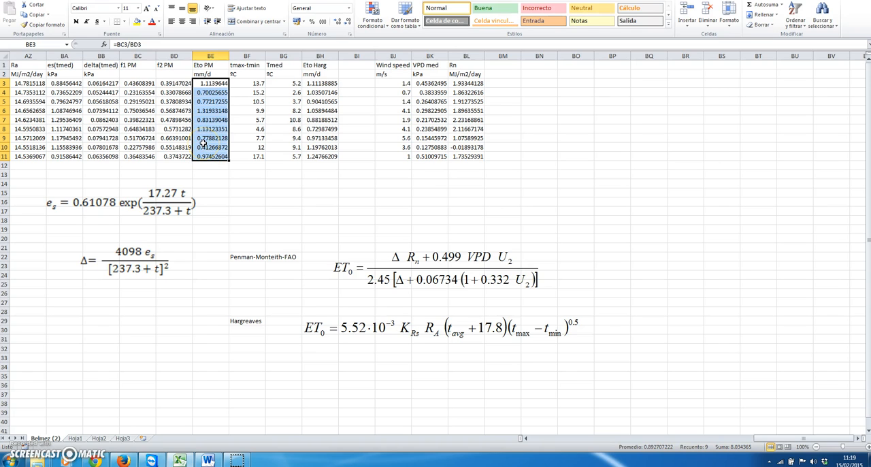
mouse_move(292, 339)
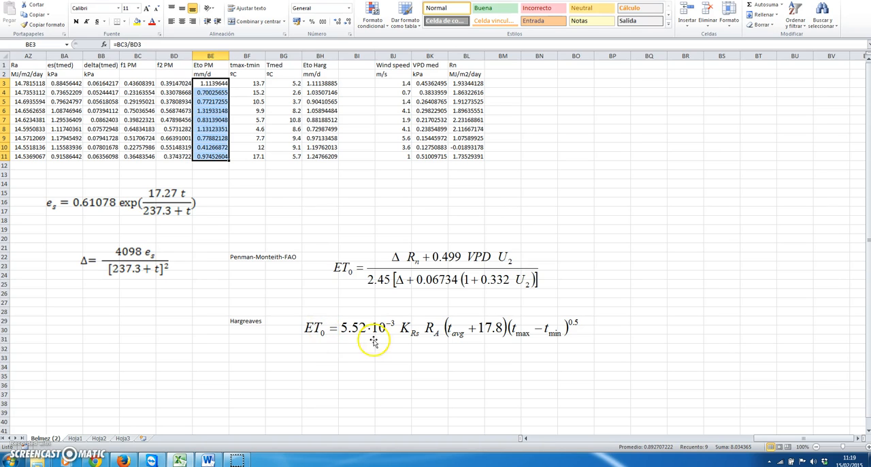
click(373, 340)
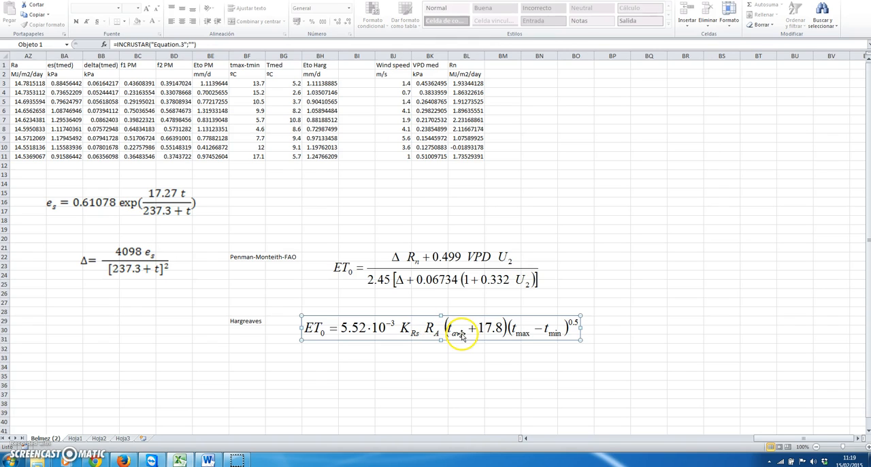
mouse_move(524, 334)
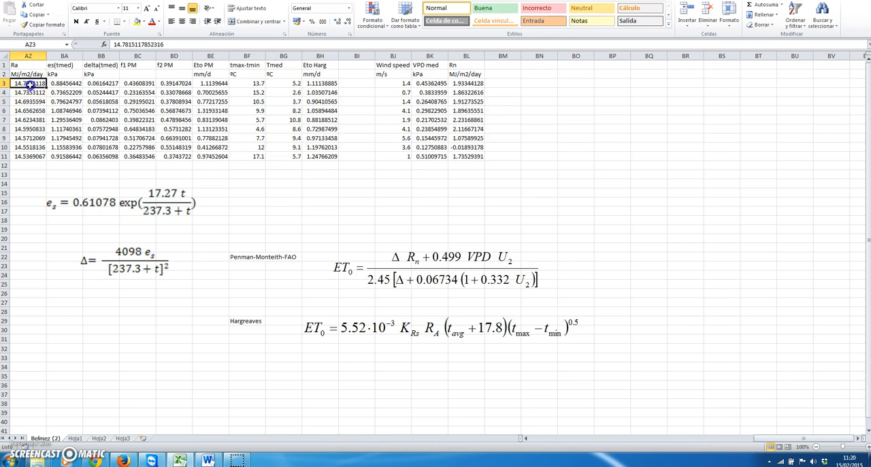
Select the Ra values in rows 3 to 11 and move to the Eto Harg column for the 0.0023·Ra·(T+17.8)·RAIZ(ΔT) formula.
drag(27, 83, 28, 155)
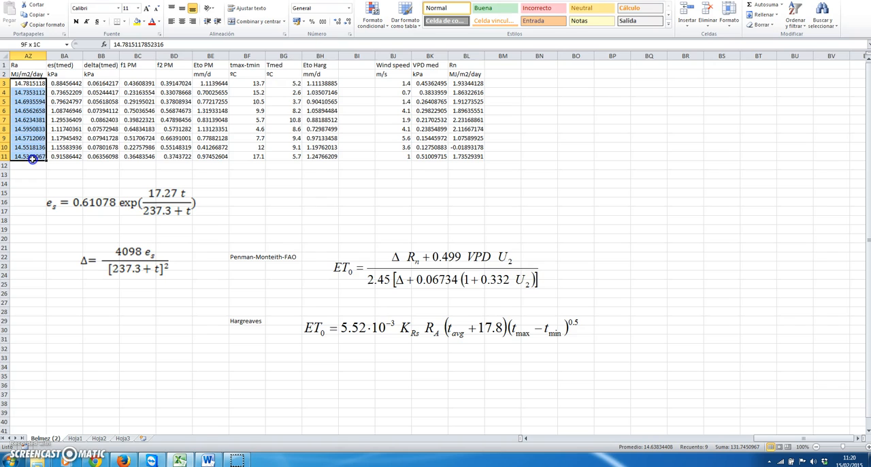
click(319, 83)
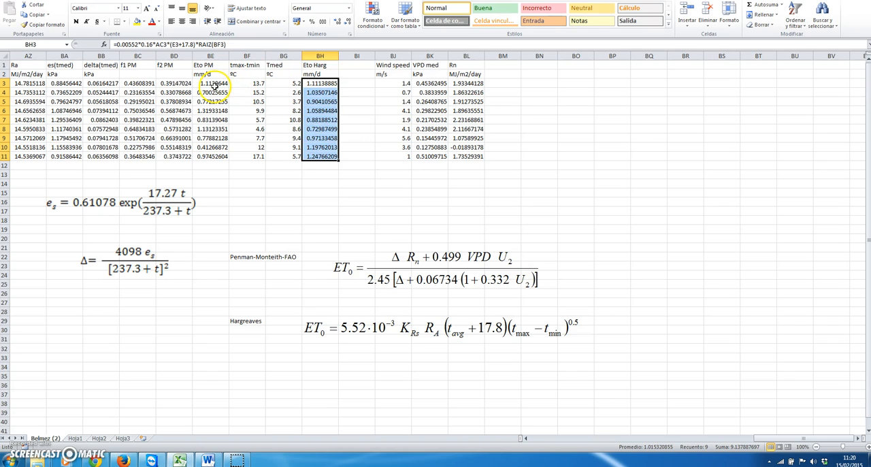
mouse_move(217, 85)
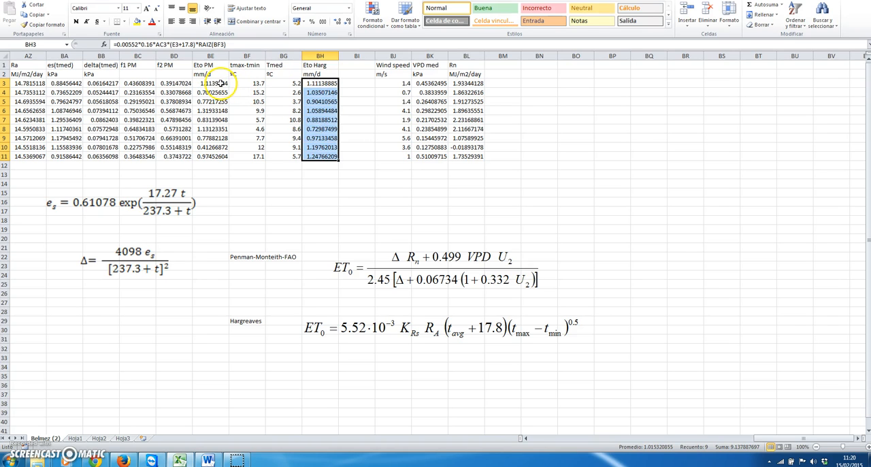